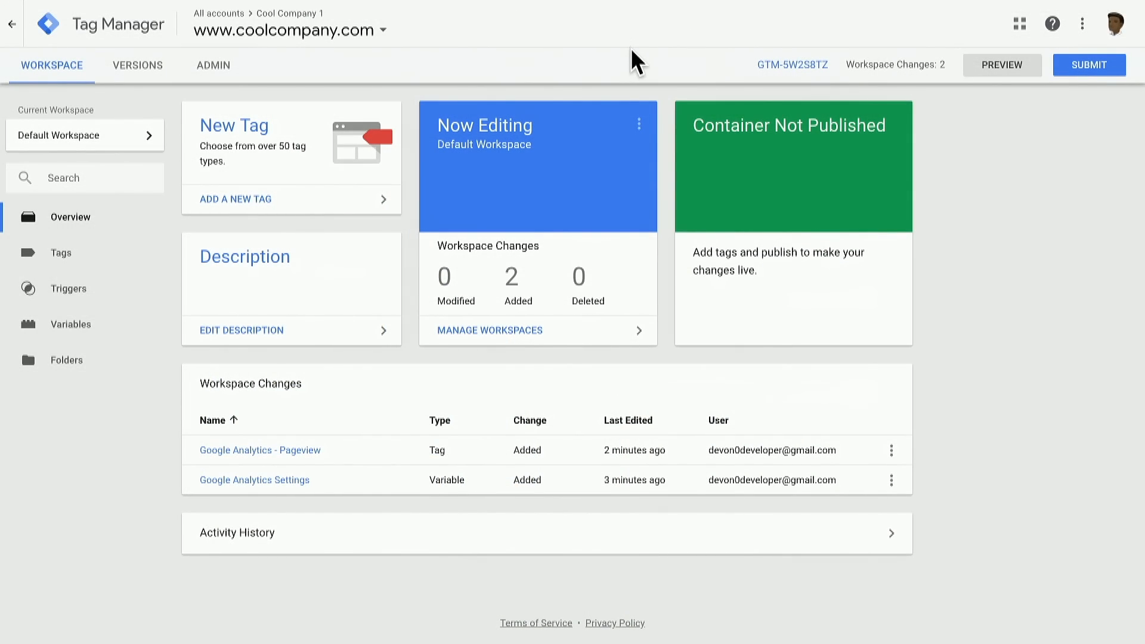
{"action": "mouse_move", "coordinate": [293, 141]}
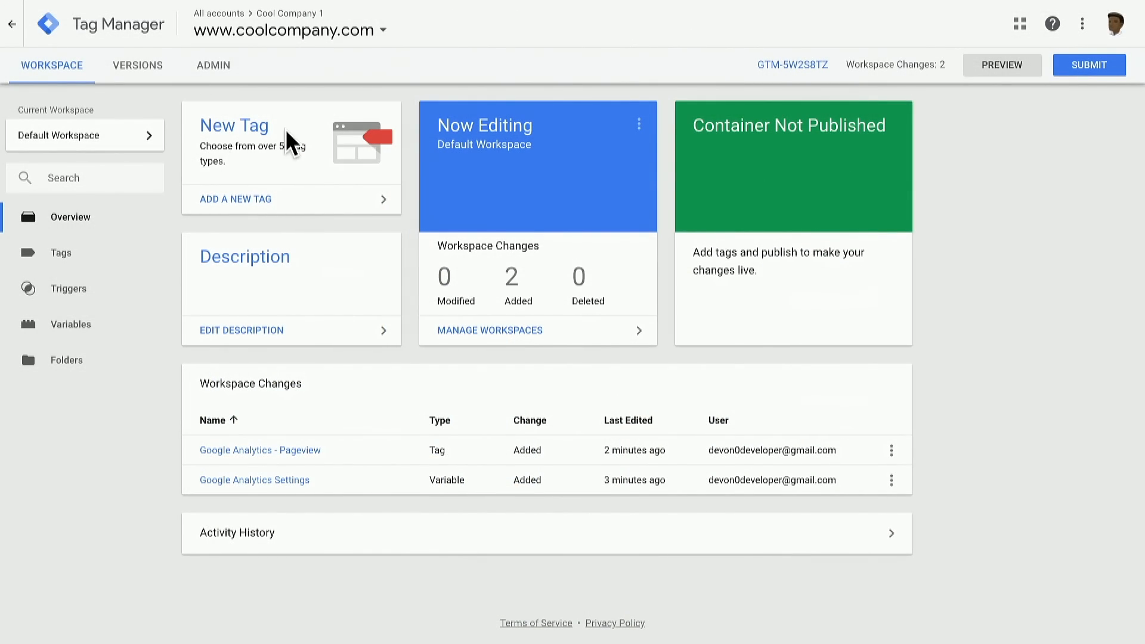
{"action": "mouse_move", "coordinate": [255, 150]}
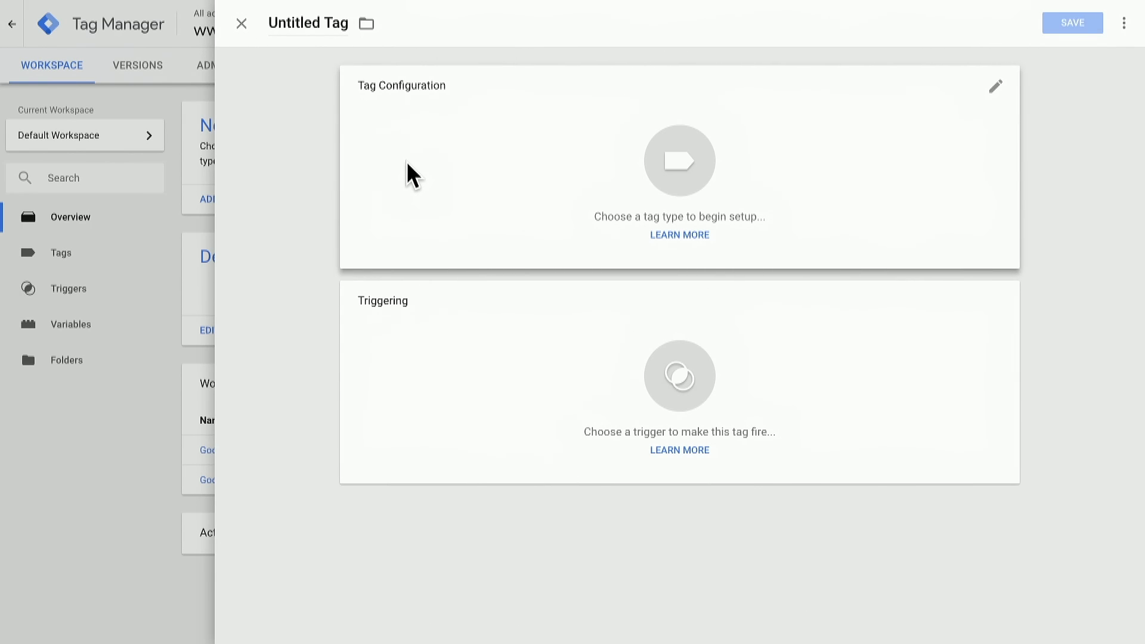
Make the tag Google Ads Conversion Tracking with conversion ID 123456789 and start the label abc123.
{"action": "left_click", "coordinate": [678, 168]}
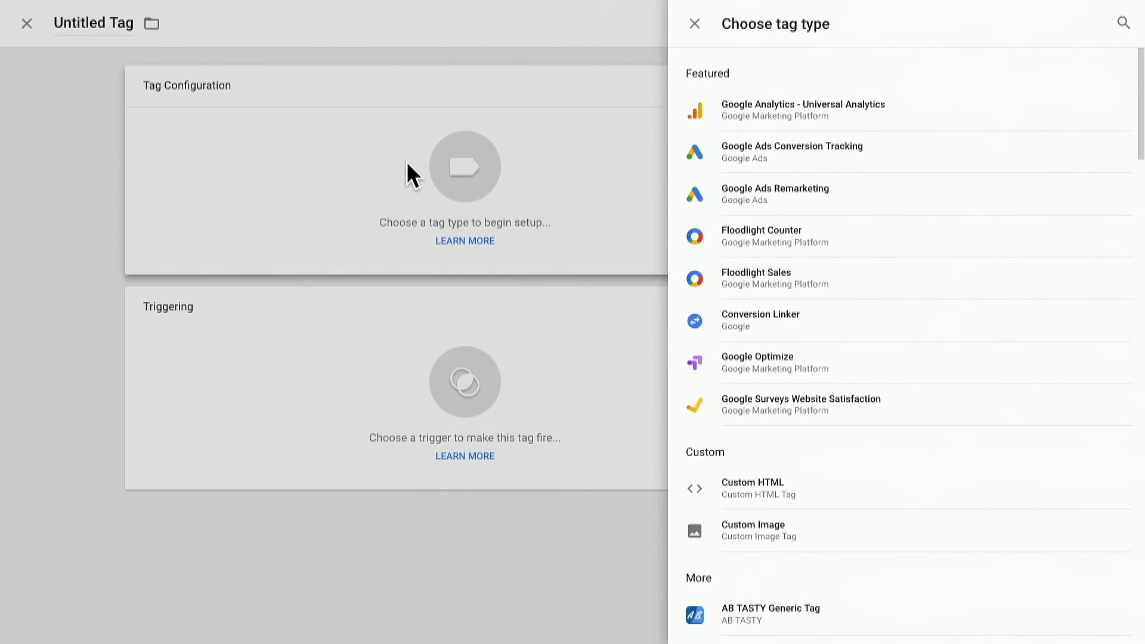
{"action": "mouse_move", "coordinate": [857, 158]}
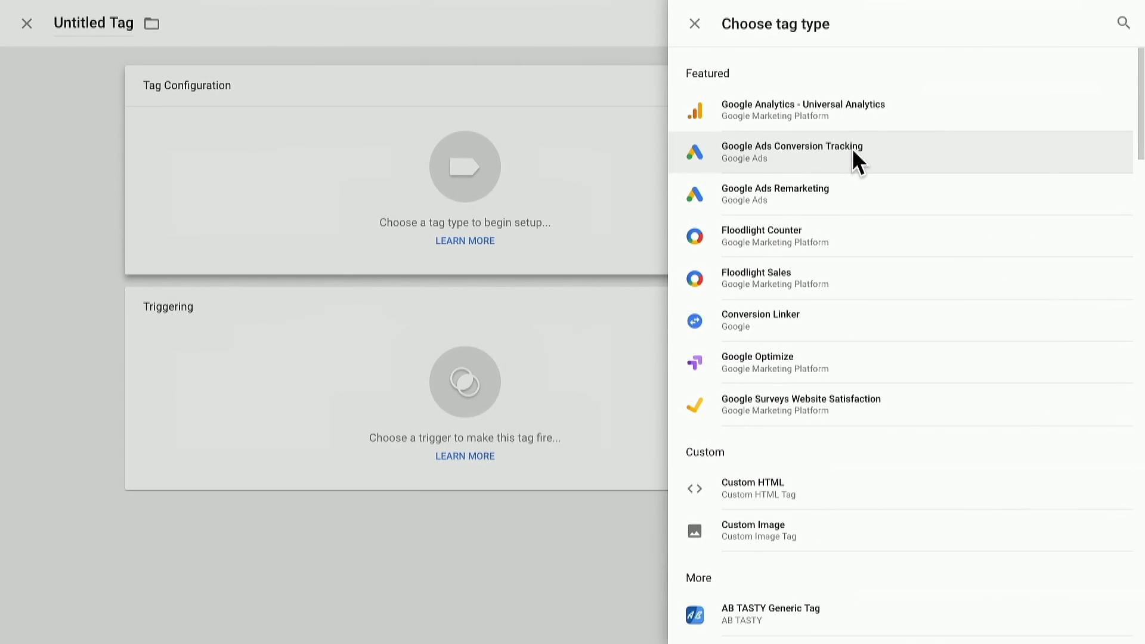
{"action": "left_click", "coordinate": [791, 151]}
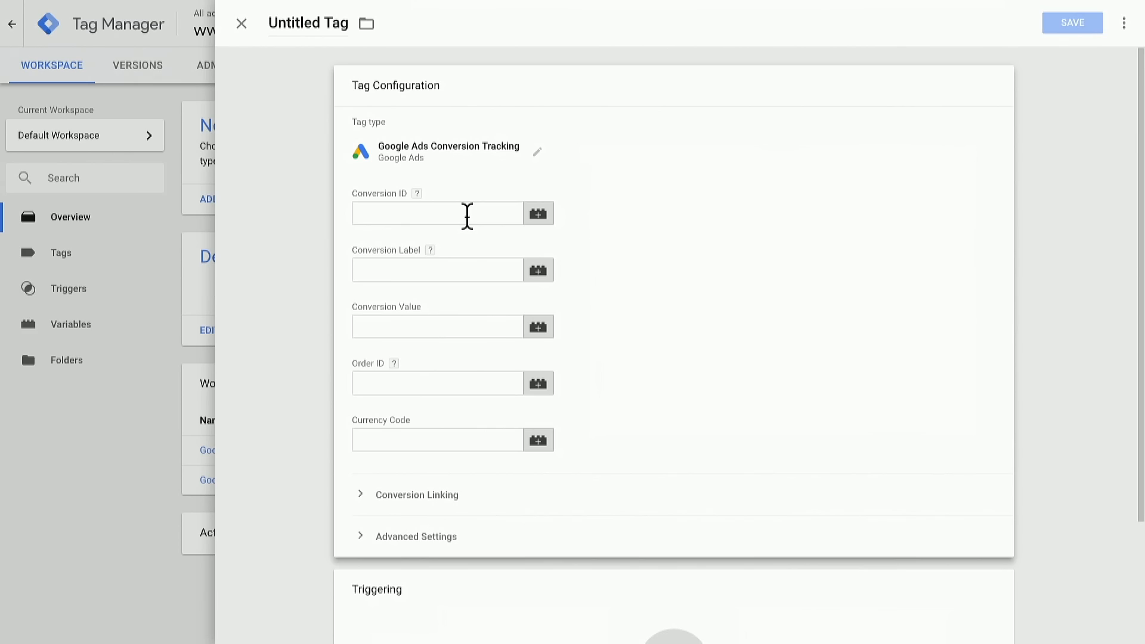
{"action": "left_click", "coordinate": [436, 212]}
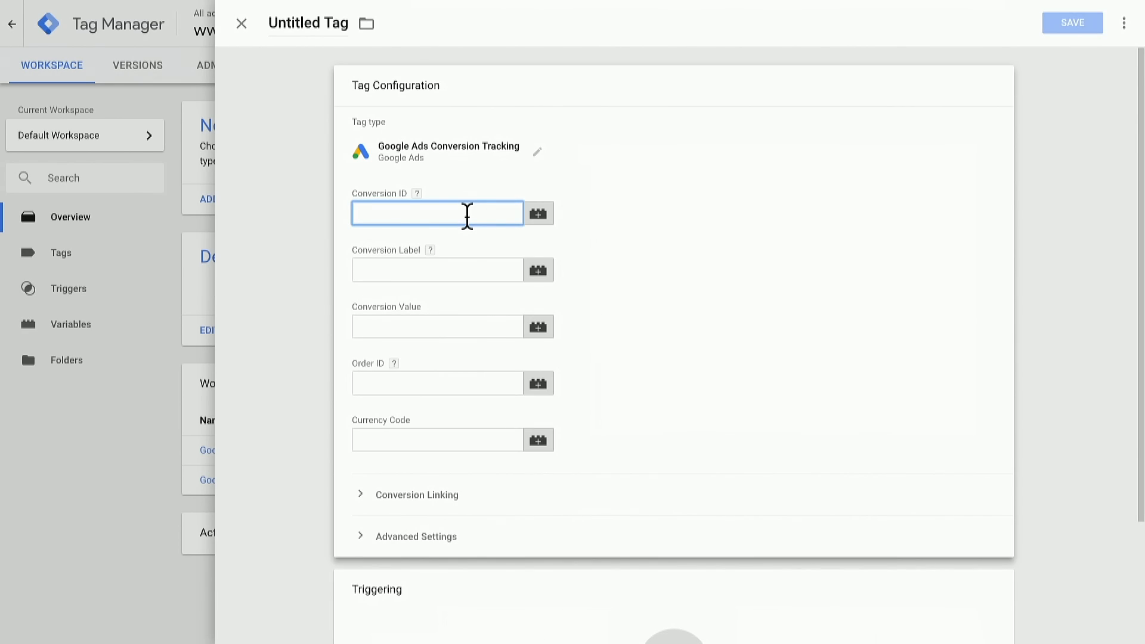
{"action": "type", "text": "123456789"}
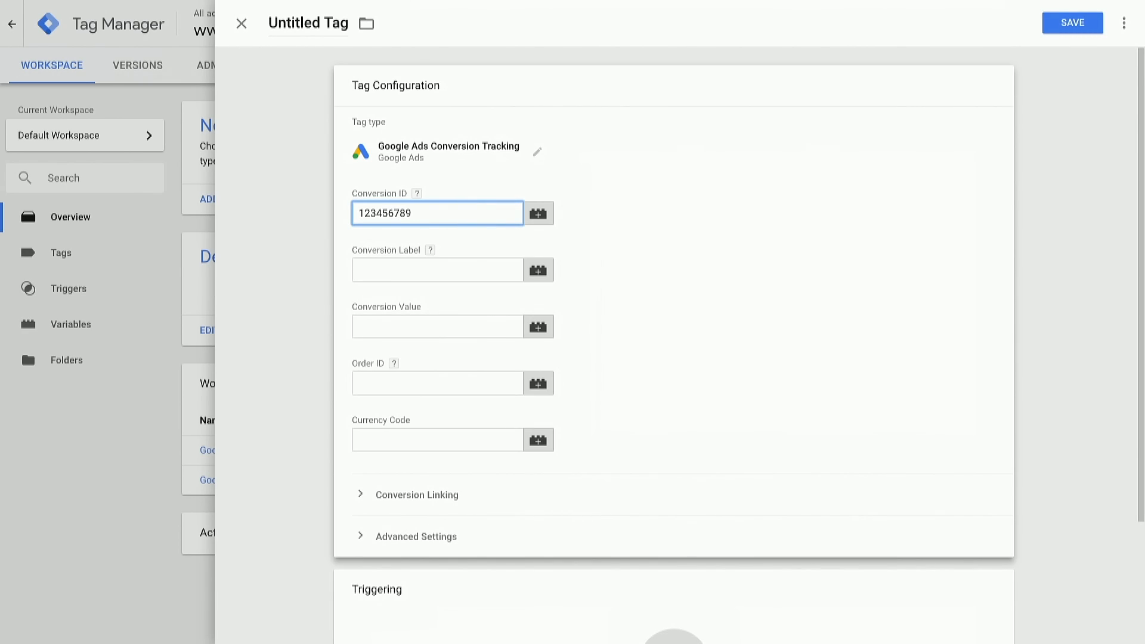
{"action": "type", "text": "ab"}
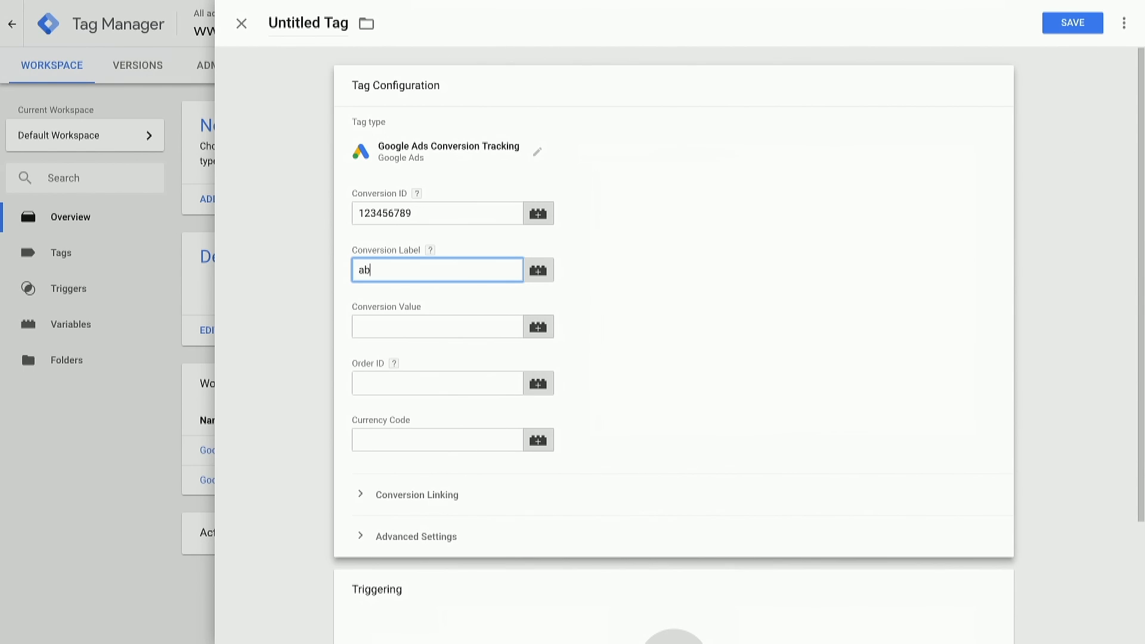
Finish the conversion label and start a new trigger instead of All Pages.
{"action": "type", "text": "c123"}
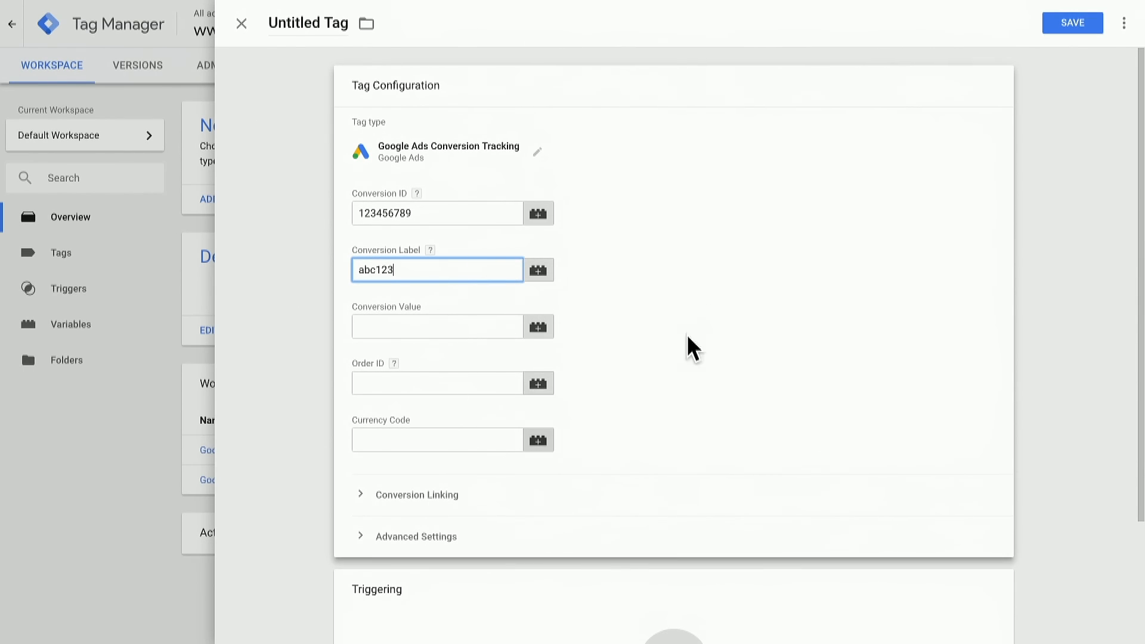
{"action": "scroll", "scroll_direction": "down", "scroll_amount": 3}
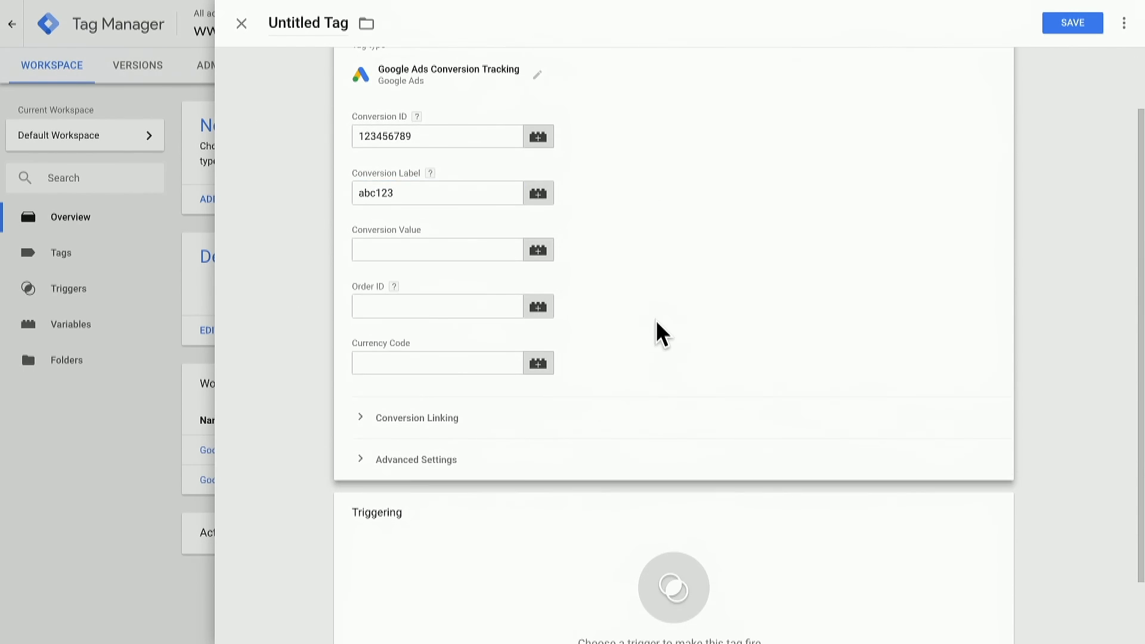
{"action": "scroll", "scroll_direction": "down", "scroll_amount": 3}
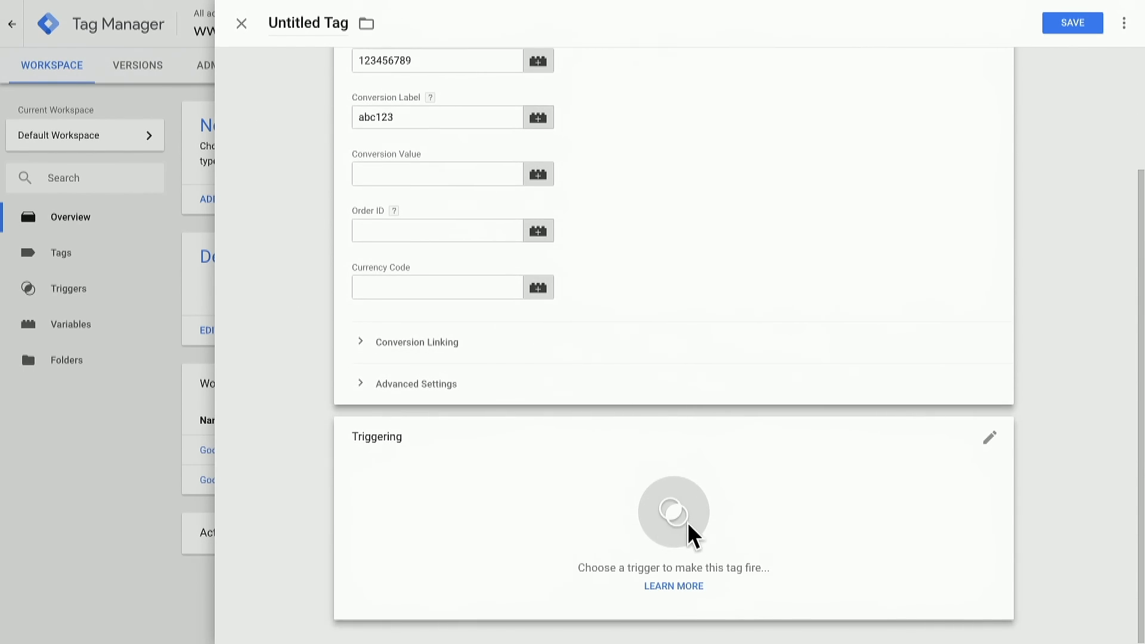
{"action": "left_click", "coordinate": [673, 526]}
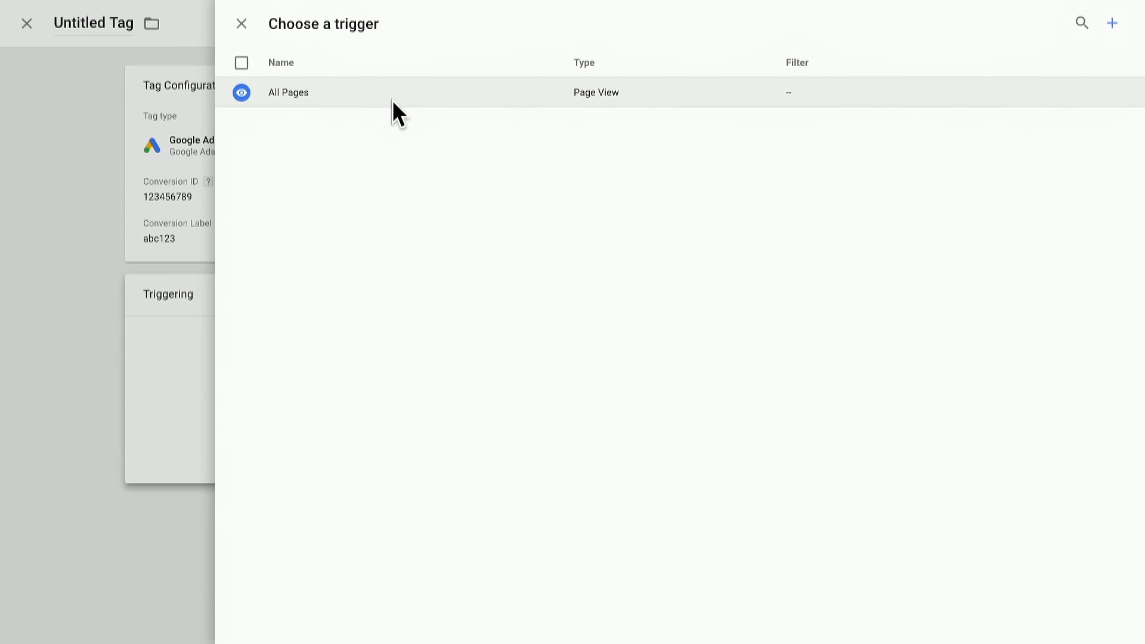
{"action": "left_click", "coordinate": [1110, 23]}
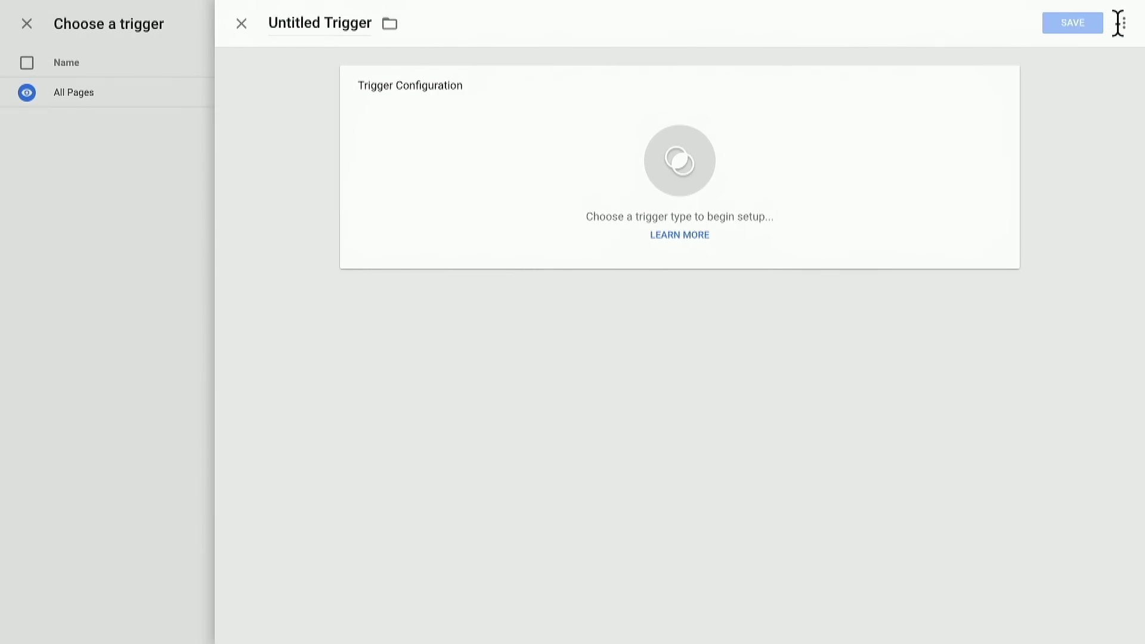
Make it a Page View trigger firing on some page views based on Page URL.
{"action": "left_click", "coordinate": [678, 161]}
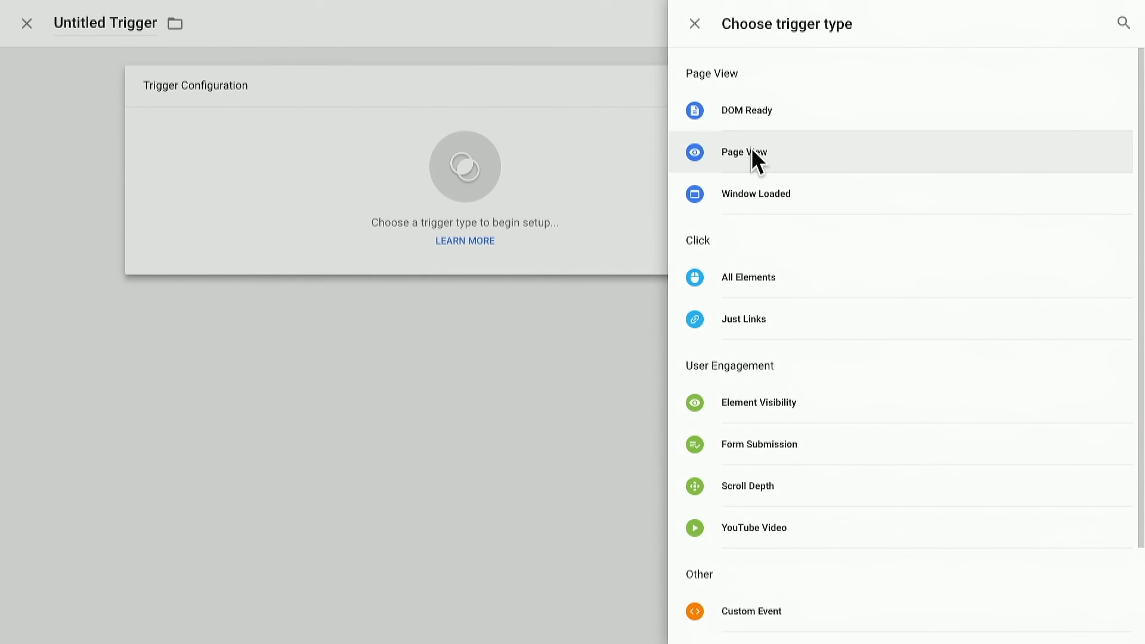
{"action": "left_click", "coordinate": [742, 151]}
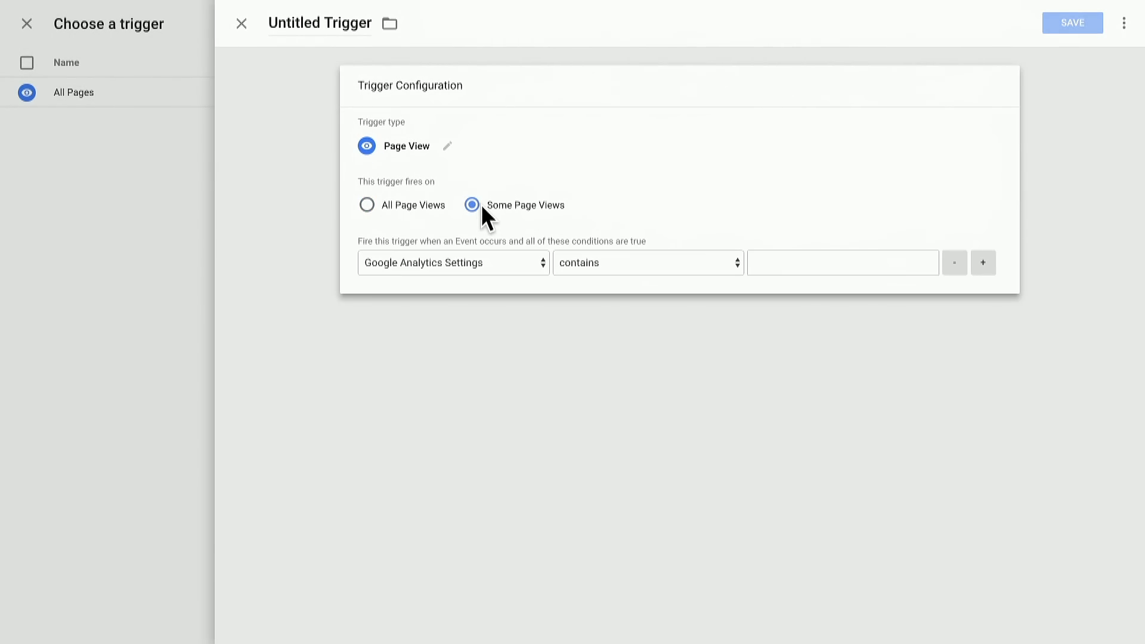
{"action": "left_click", "coordinate": [453, 262]}
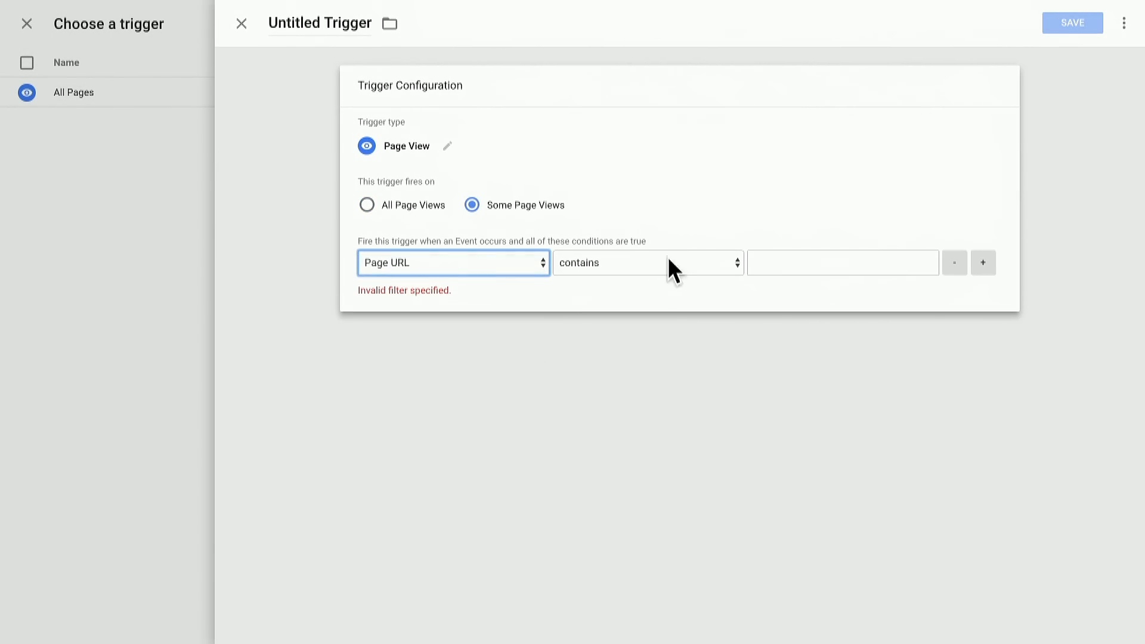
Set the URL condition to thankyou.html, name the trigger Thank You Pages and save it.
{"action": "type", "text": "thank"}
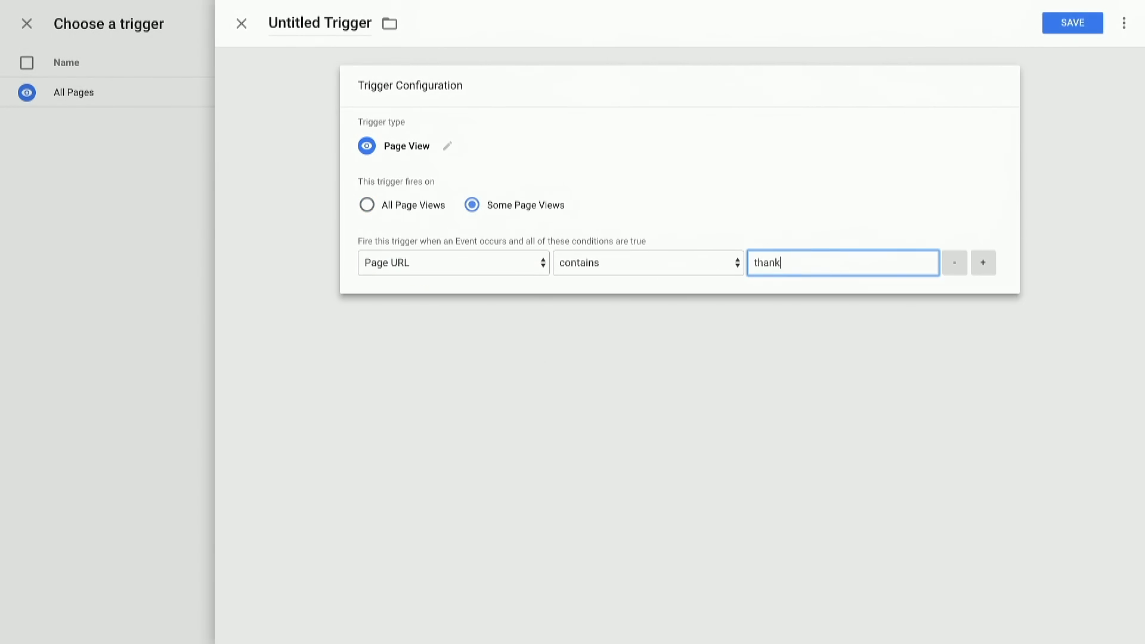
{"action": "type", "text": "you.html"}
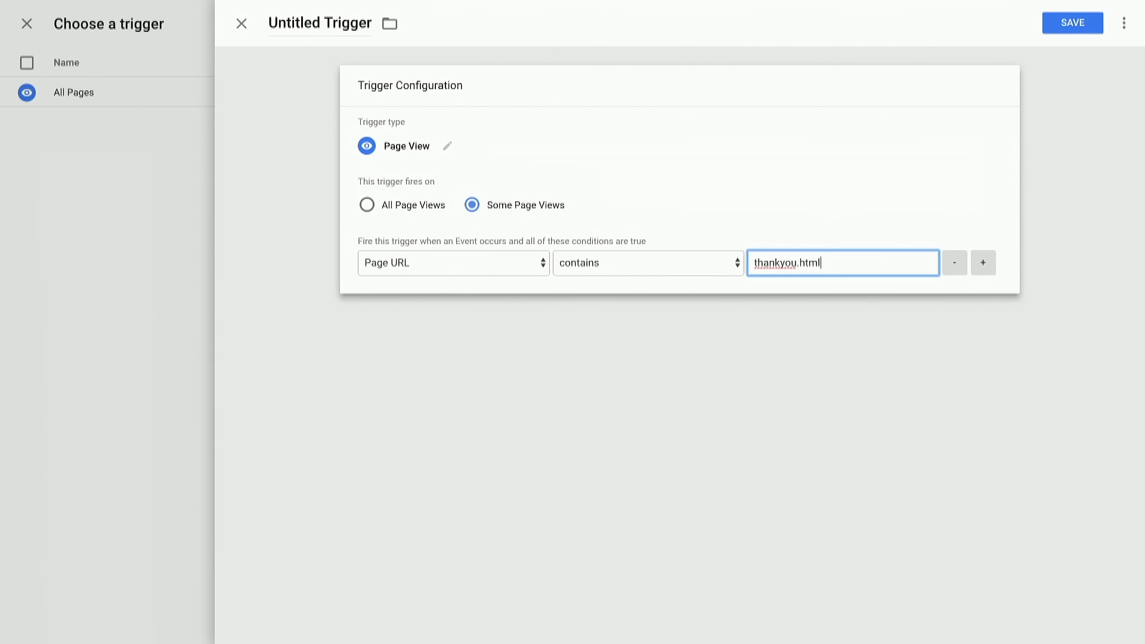
{"action": "left_click", "coordinate": [1070, 22]}
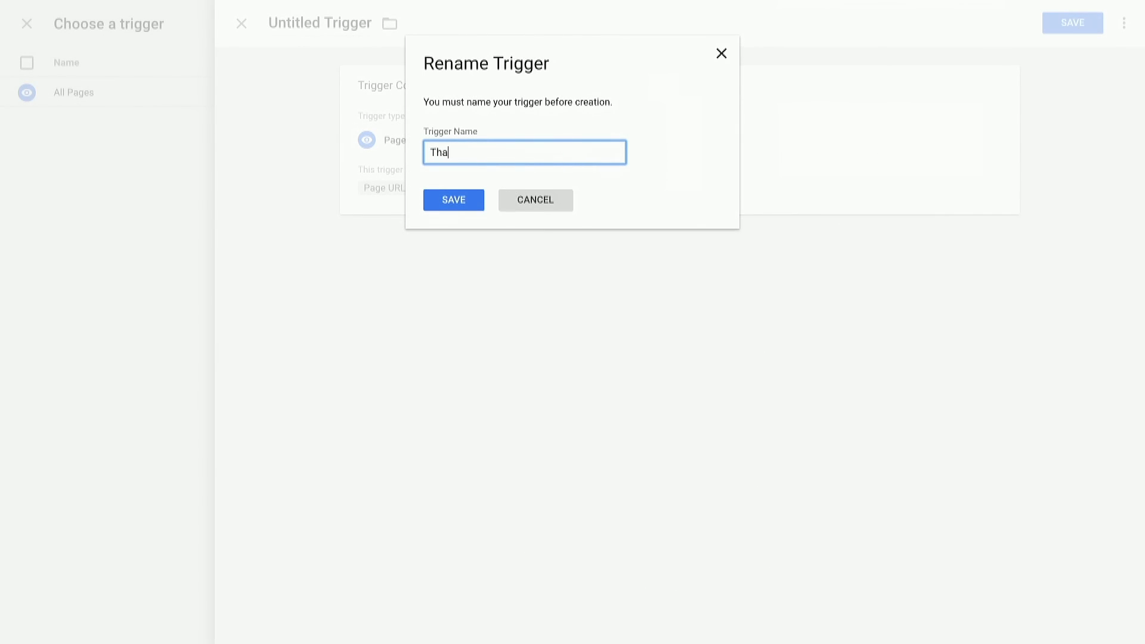
{"action": "type", "text": "nk You Pag"}
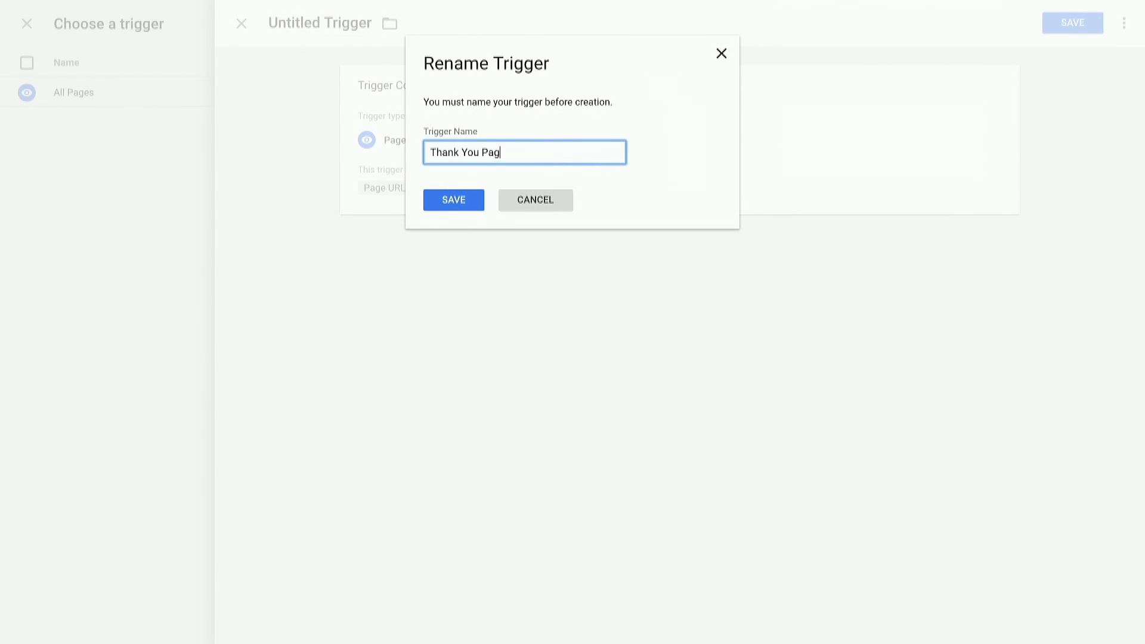
{"action": "left_click", "coordinate": [453, 199]}
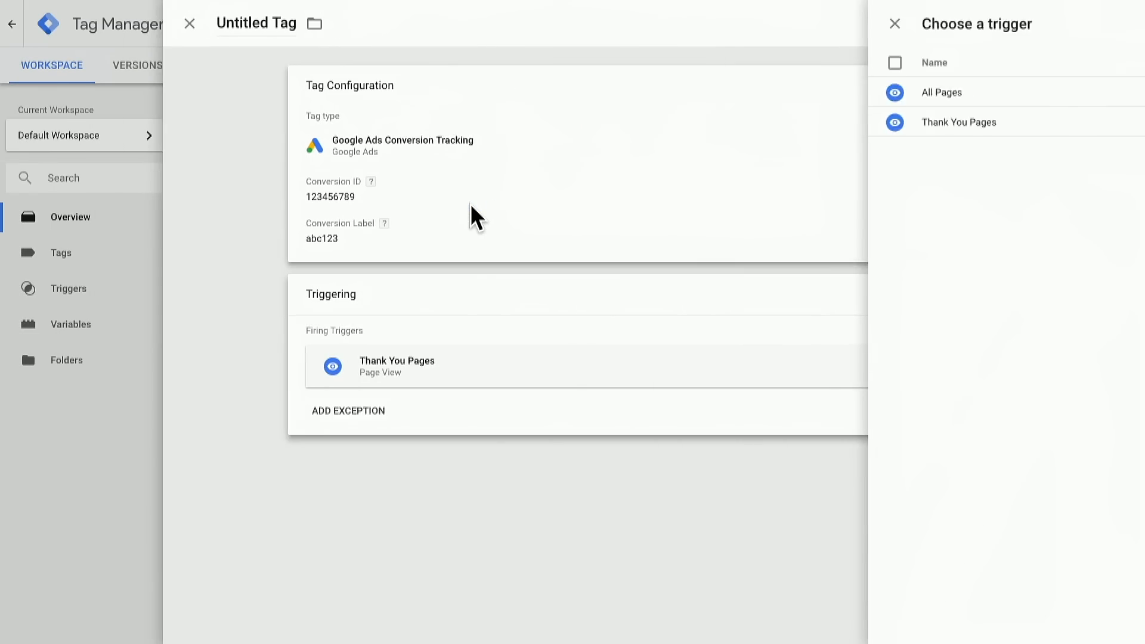
Save the Google Ads Conversion Tracking tag with its default name.
{"action": "left_click", "coordinate": [893, 23]}
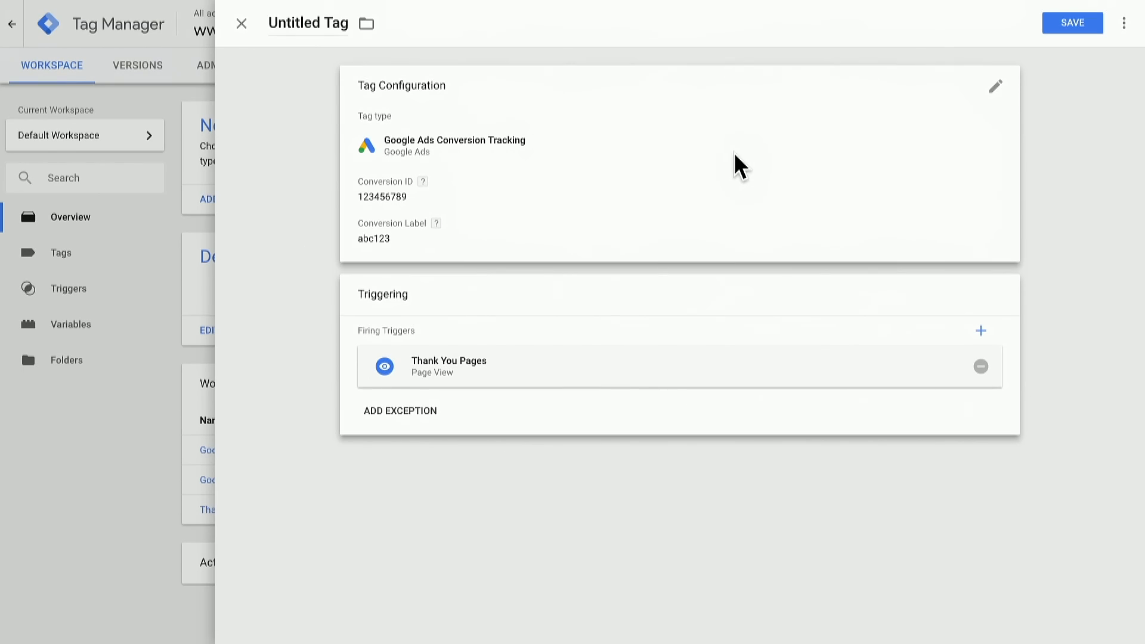
{"action": "left_click", "coordinate": [1071, 23]}
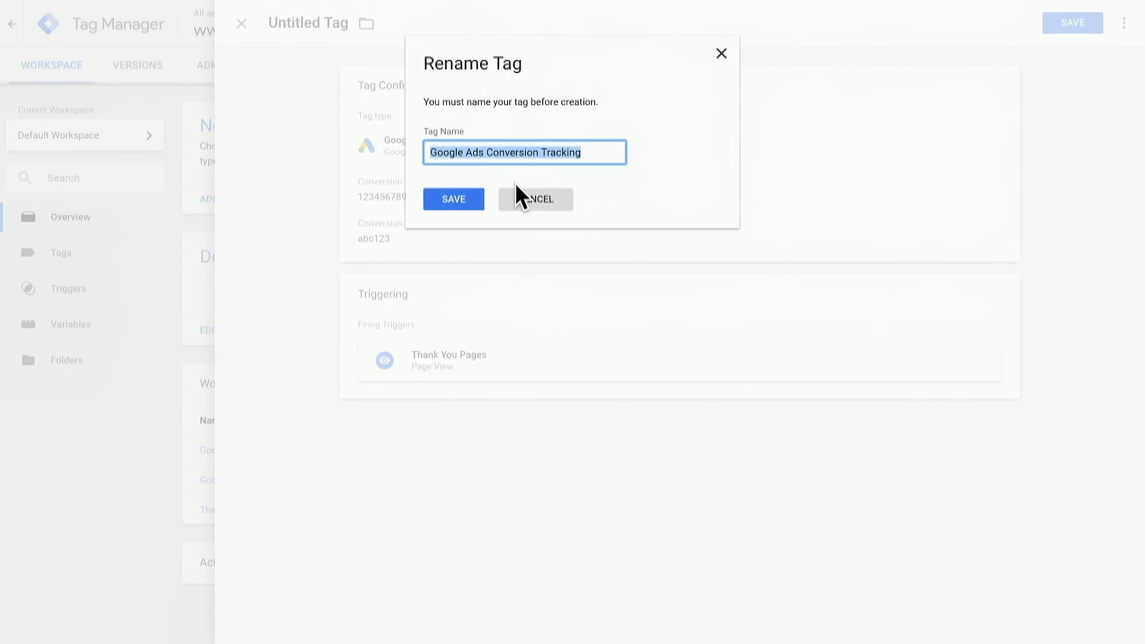
{"action": "left_click", "coordinate": [453, 199]}
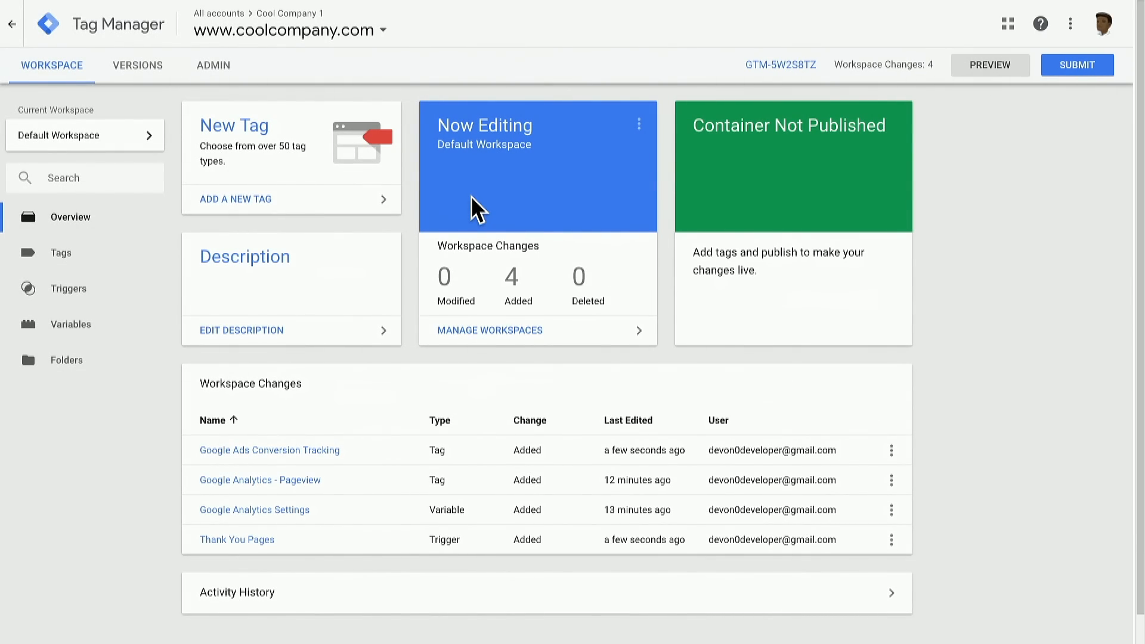
{"action": "mouse_move", "coordinate": [401, 258]}
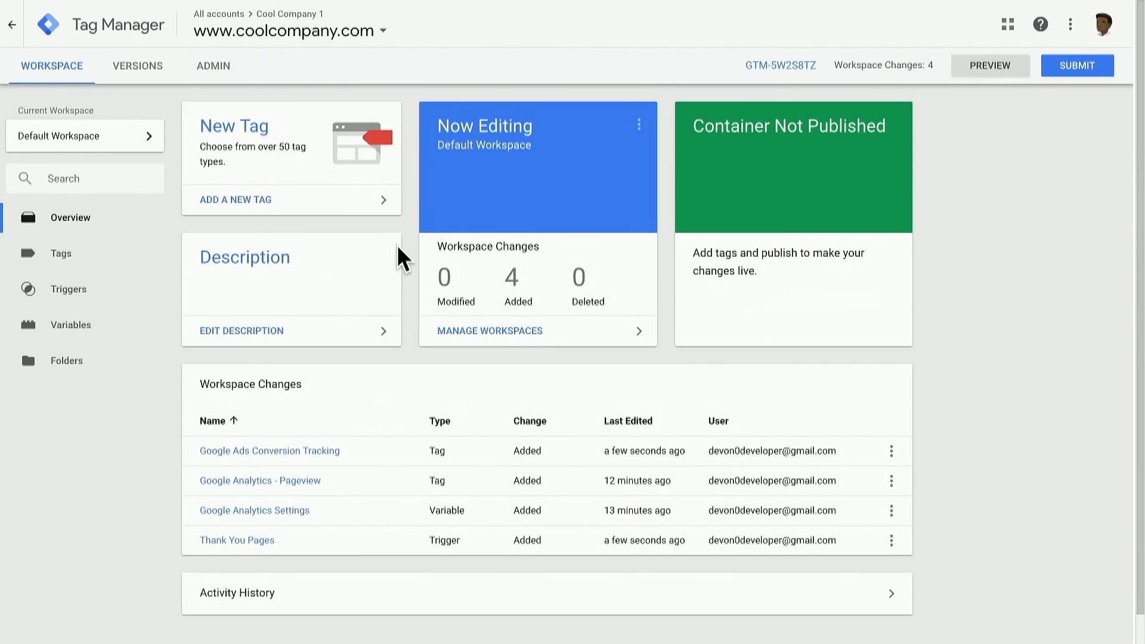
{"action": "mouse_move", "coordinate": [263, 155]}
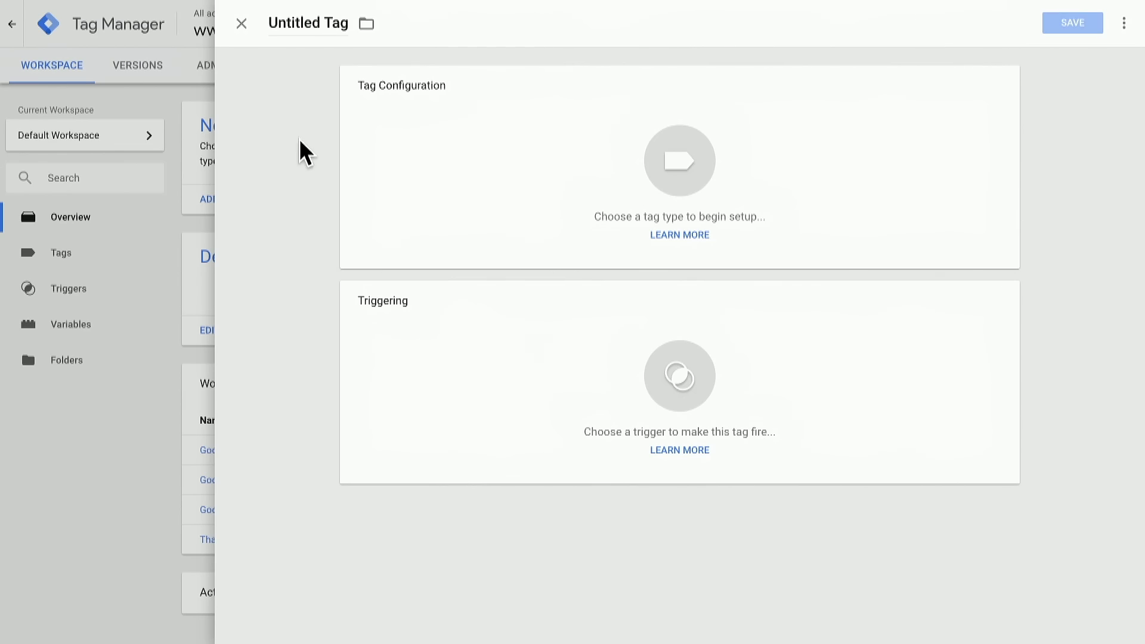
Create a Conversion Linker tag firing on All Pages and save it with the default name.
{"action": "left_click", "coordinate": [678, 160]}
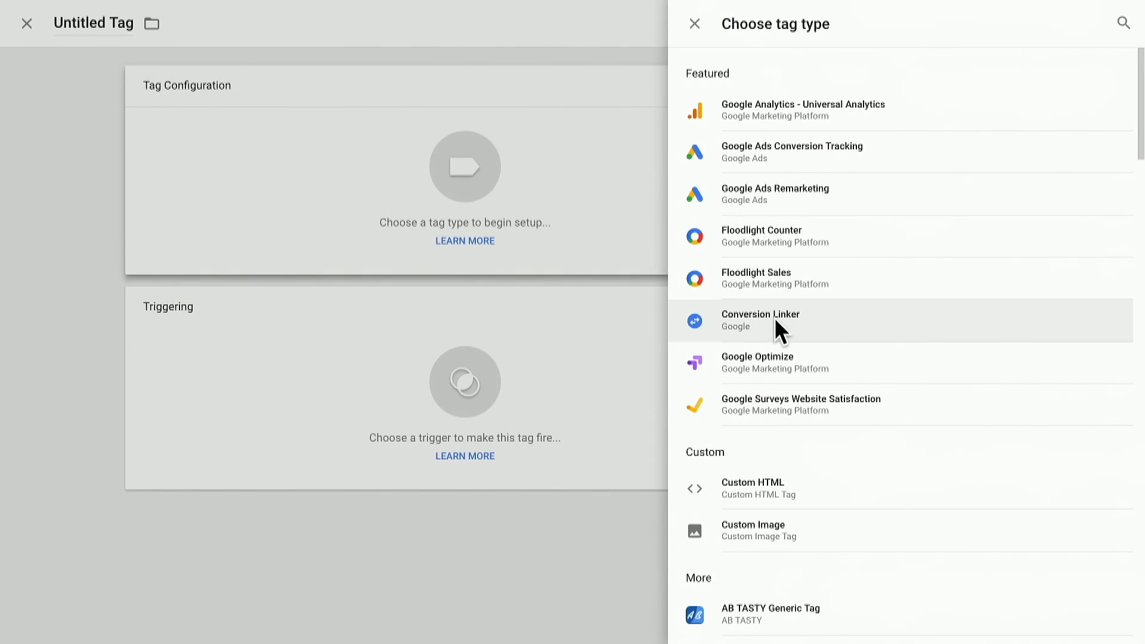
{"action": "left_click", "coordinate": [760, 319]}
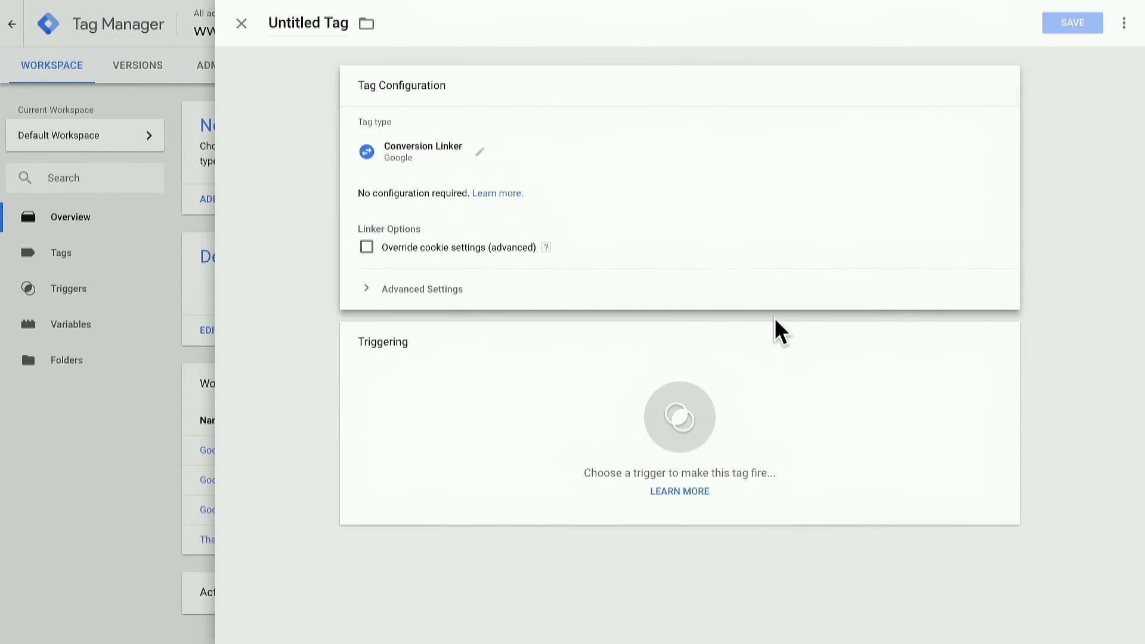
{"action": "mouse_move", "coordinate": [434, 207]}
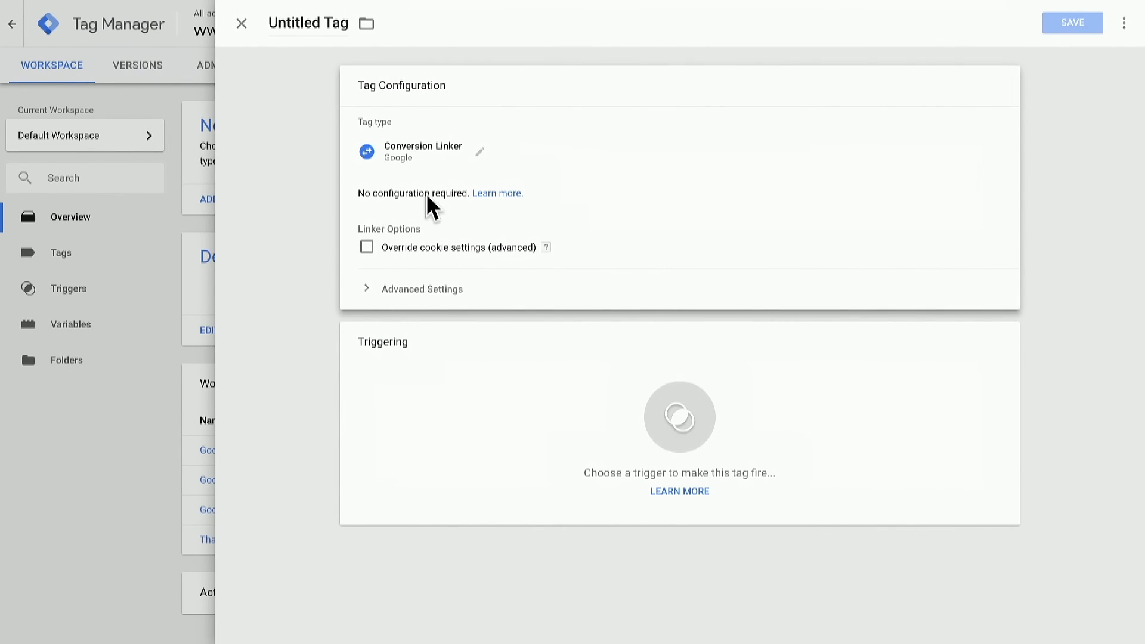
{"action": "mouse_move", "coordinate": [611, 430]}
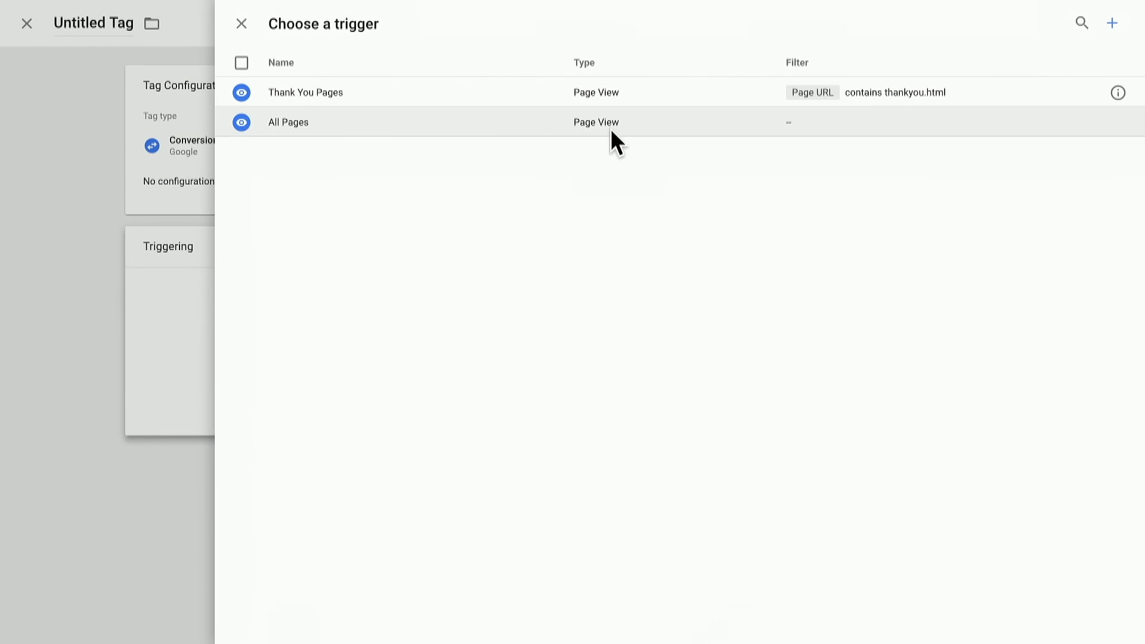
{"action": "left_click", "coordinate": [1072, 23]}
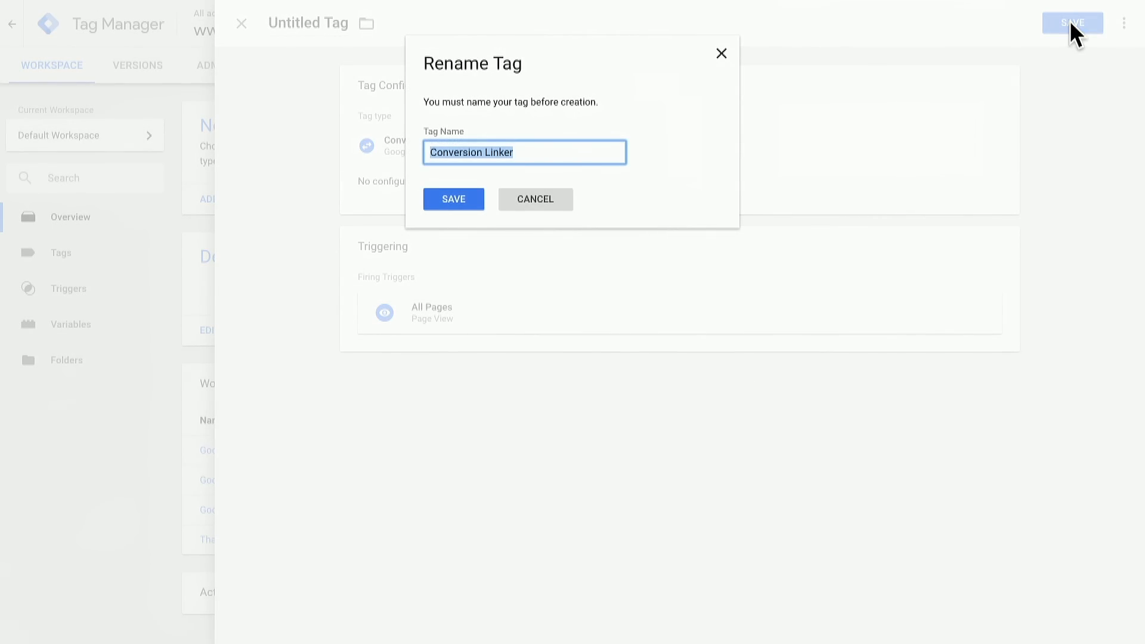
{"action": "left_click", "coordinate": [453, 199]}
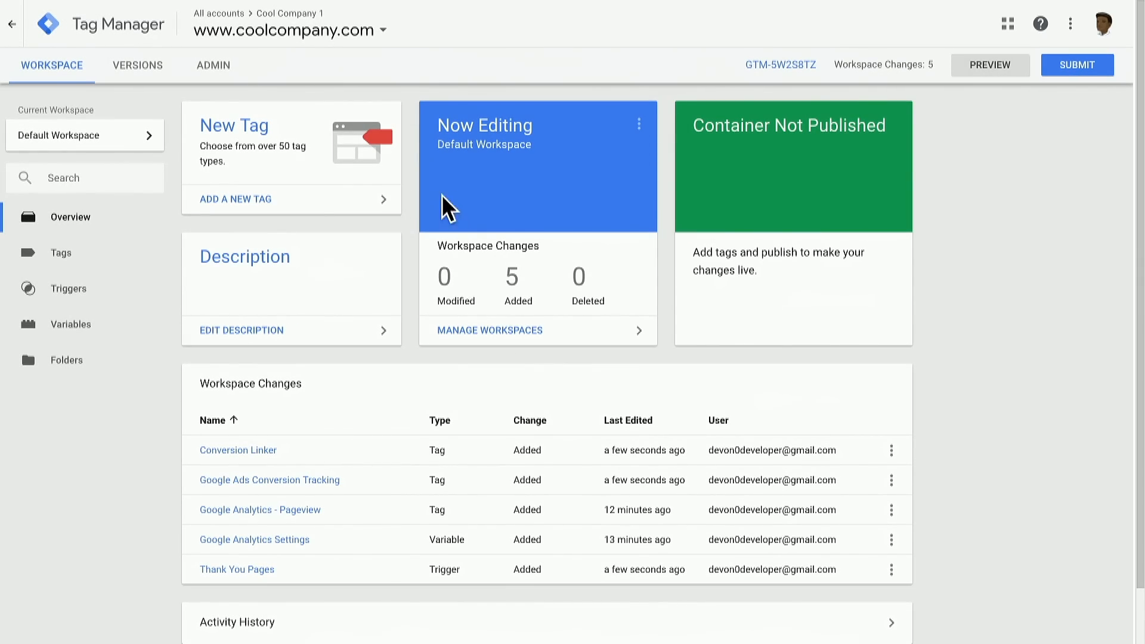
Reopen the Conversion Linker tag and enable Override cookie settings (advanced).
{"action": "left_click", "coordinate": [52, 253]}
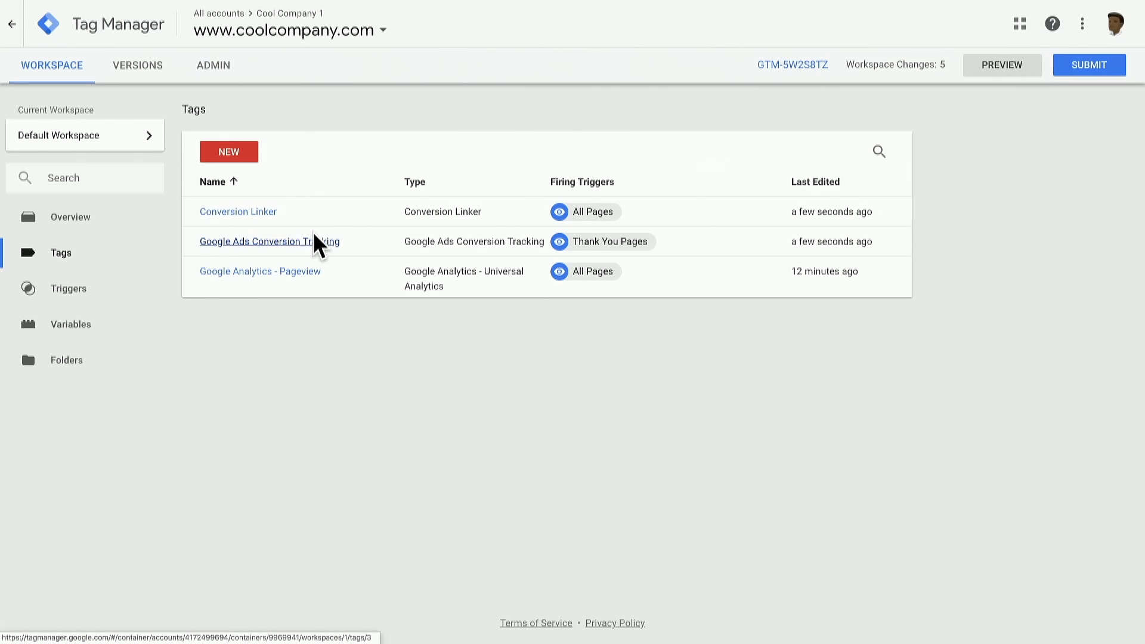
{"action": "left_click", "coordinate": [237, 211]}
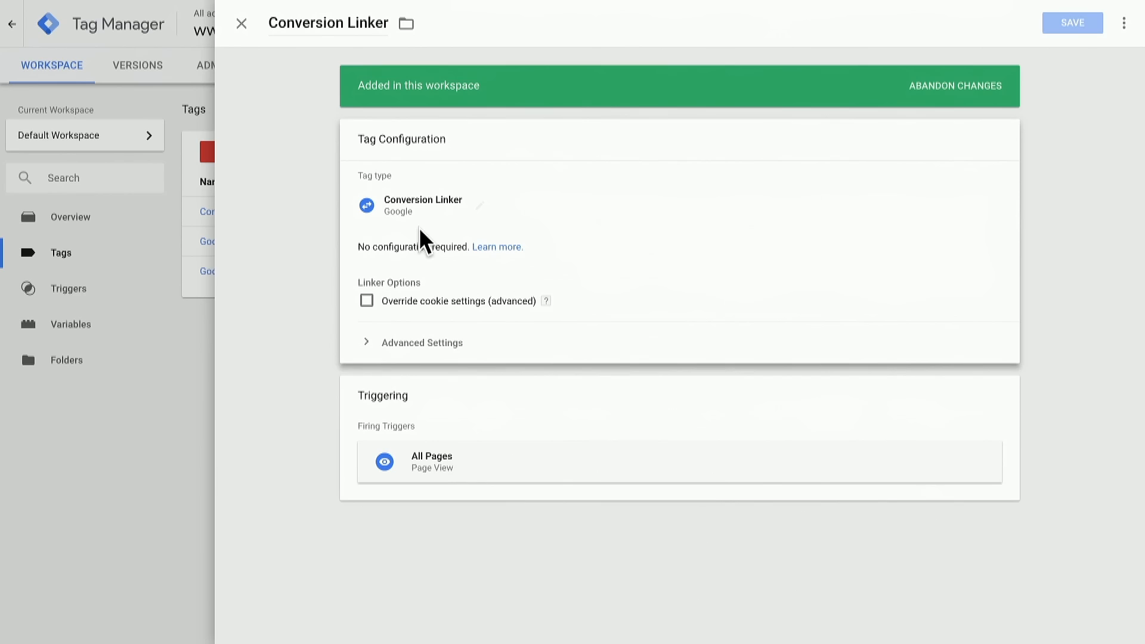
{"action": "left_click", "coordinate": [366, 300]}
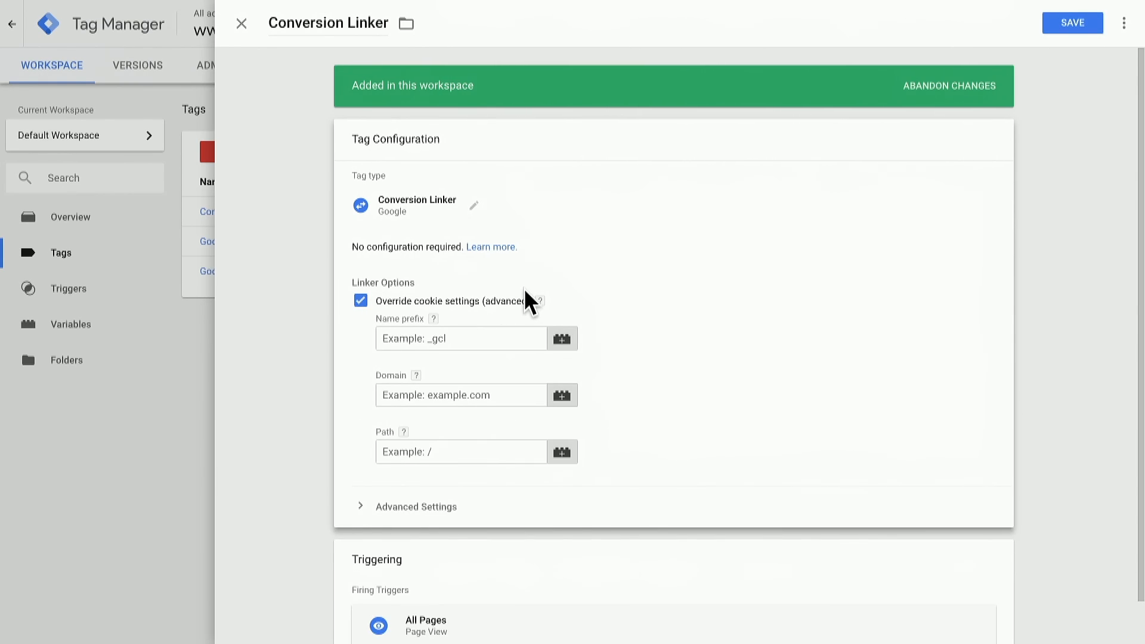
{"action": "scroll", "scroll_direction": "down", "scroll_amount": 3}
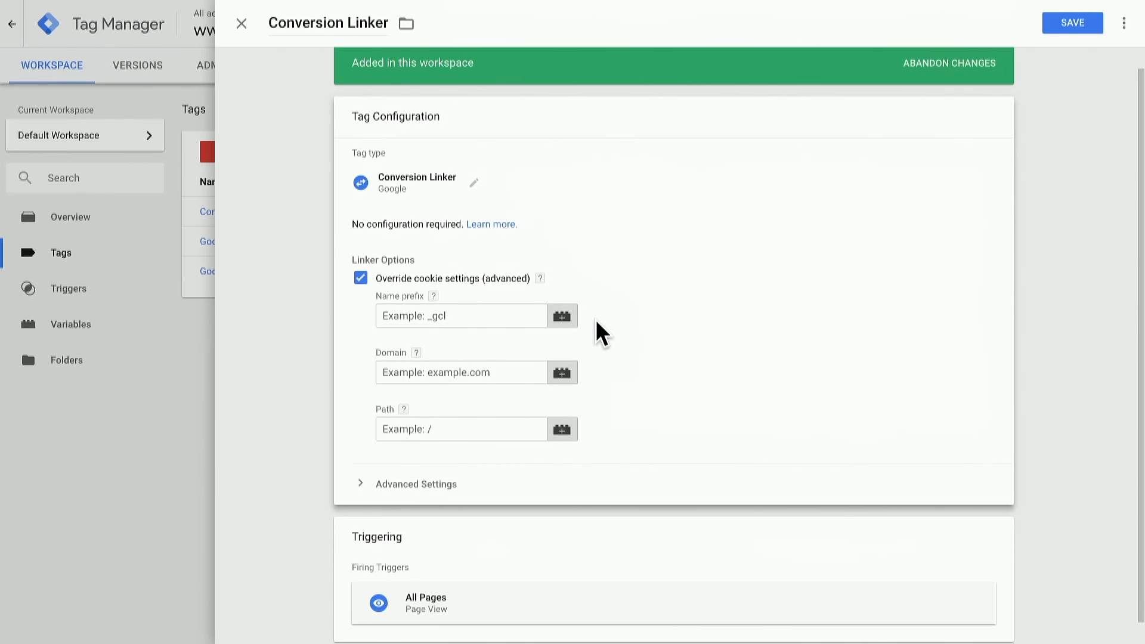